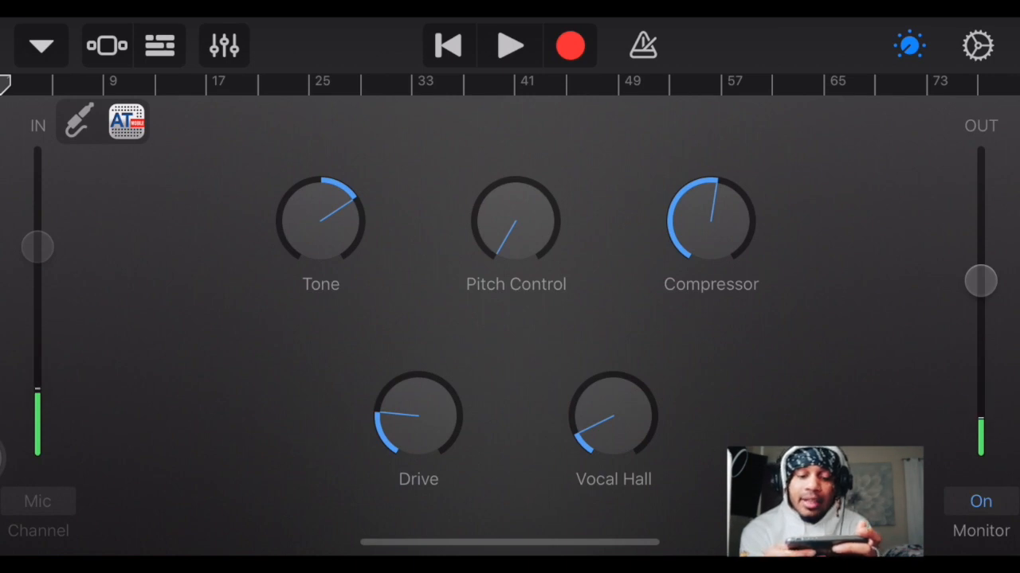
- Toggle mic monitoring off and on, lower the vocal Tone knob, then return to the tracks overview
left_click(982, 500)
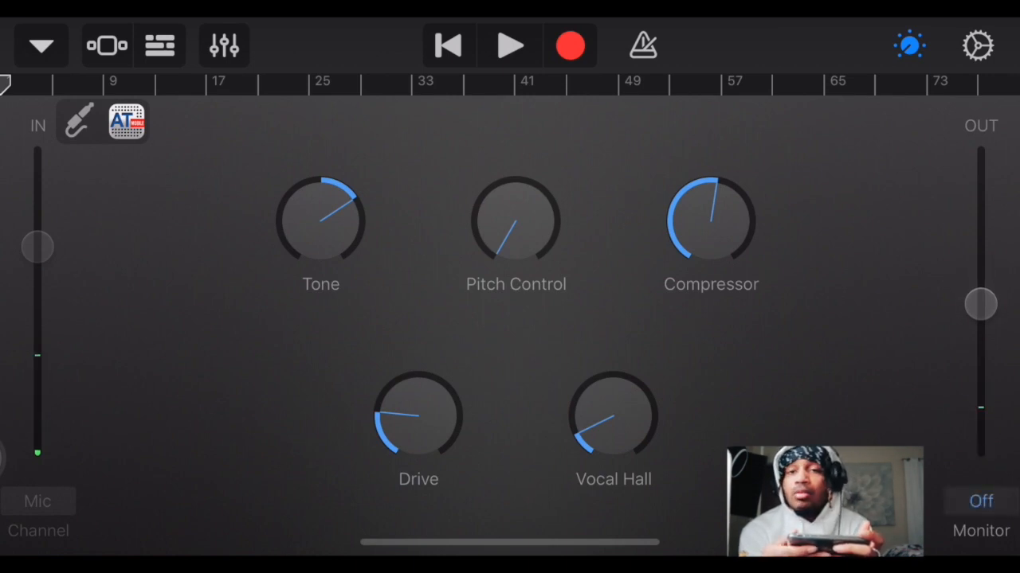
left_click(981, 500)
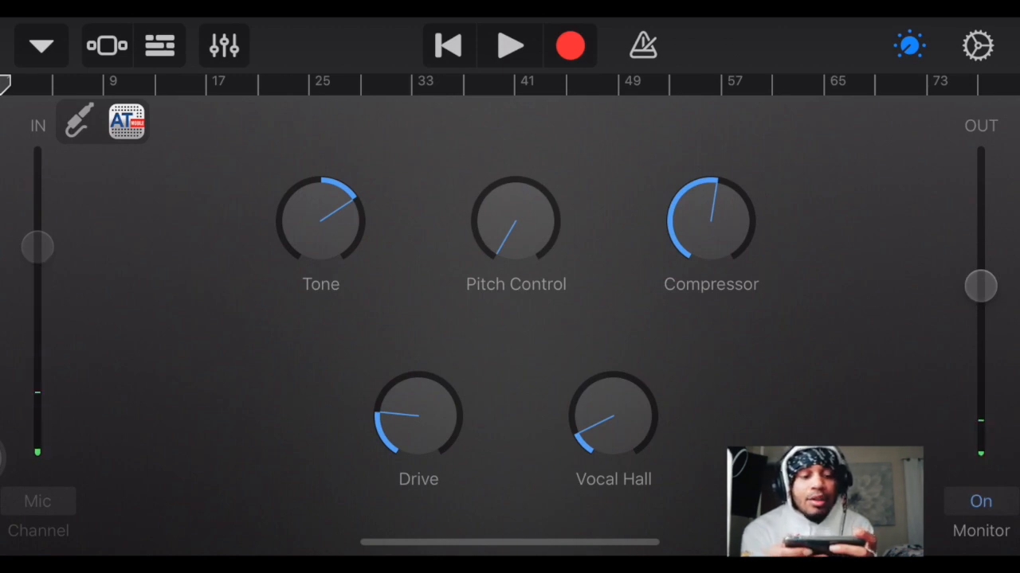
left_click_drag(334, 199, 305, 191)
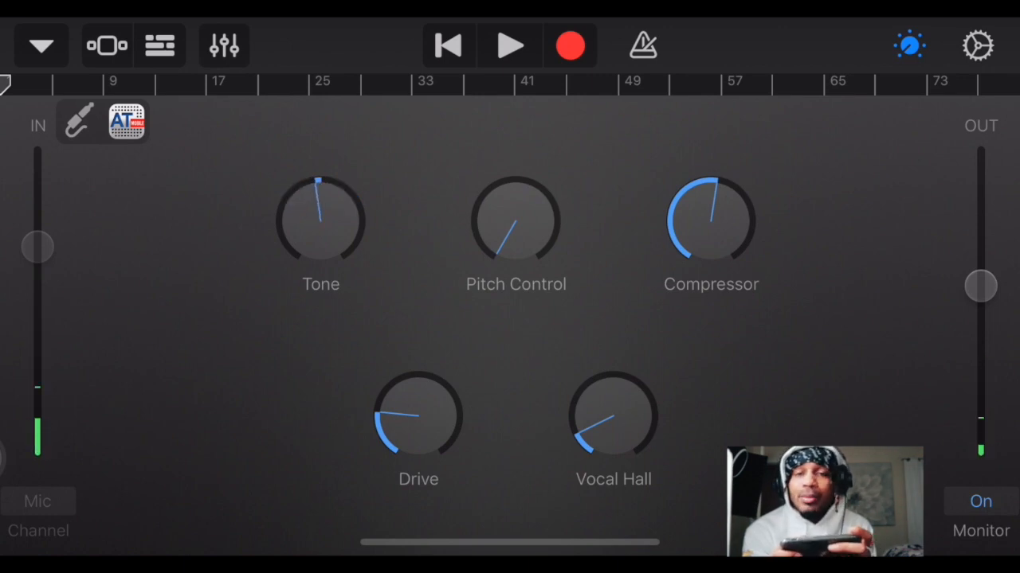
left_click_drag(720, 192, 733, 215)
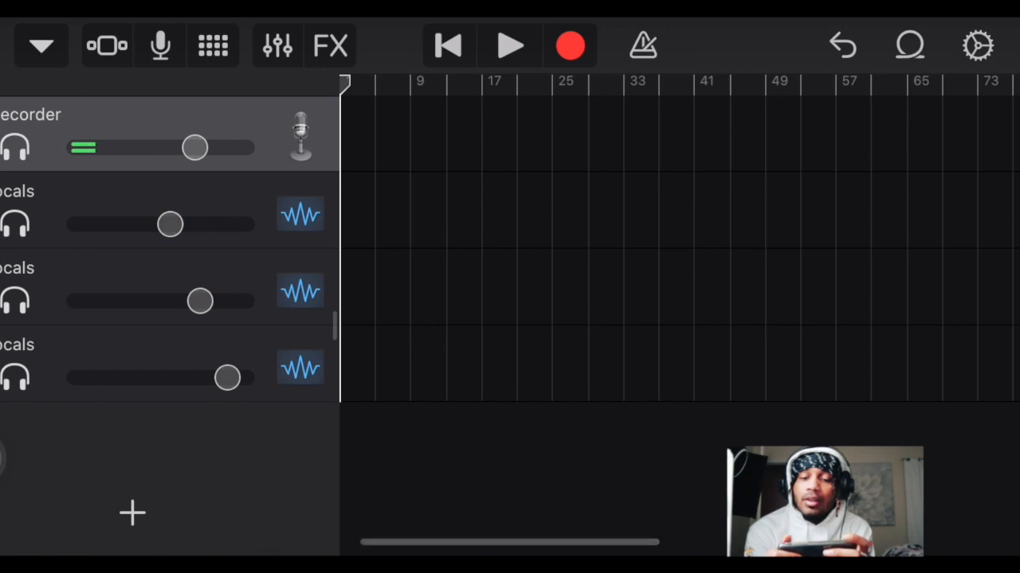
- Import the Flag prod by Atrocity 120bpm F#m beat from Files onto the first track
left_click(908, 44)
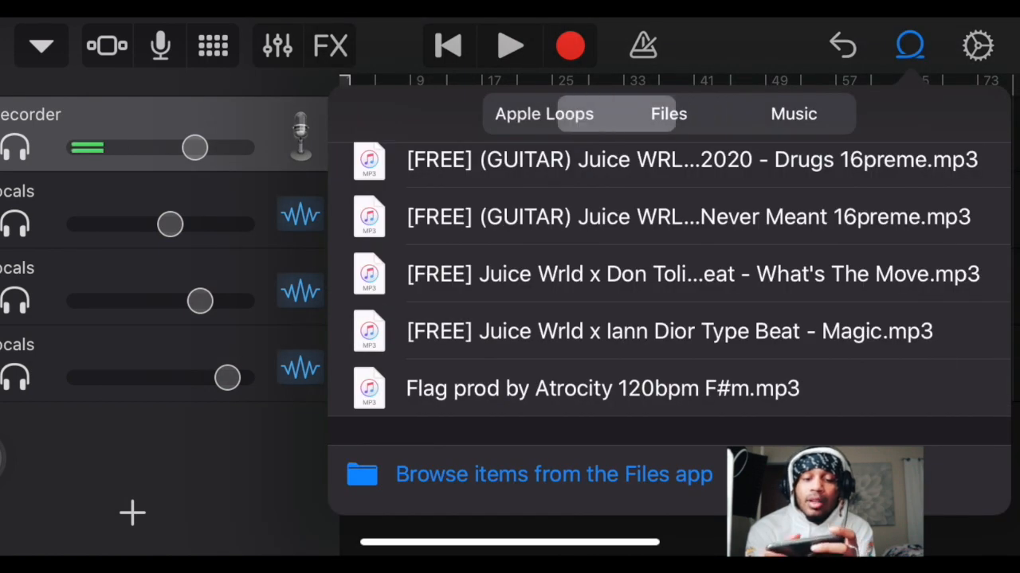
left_click(667, 113)
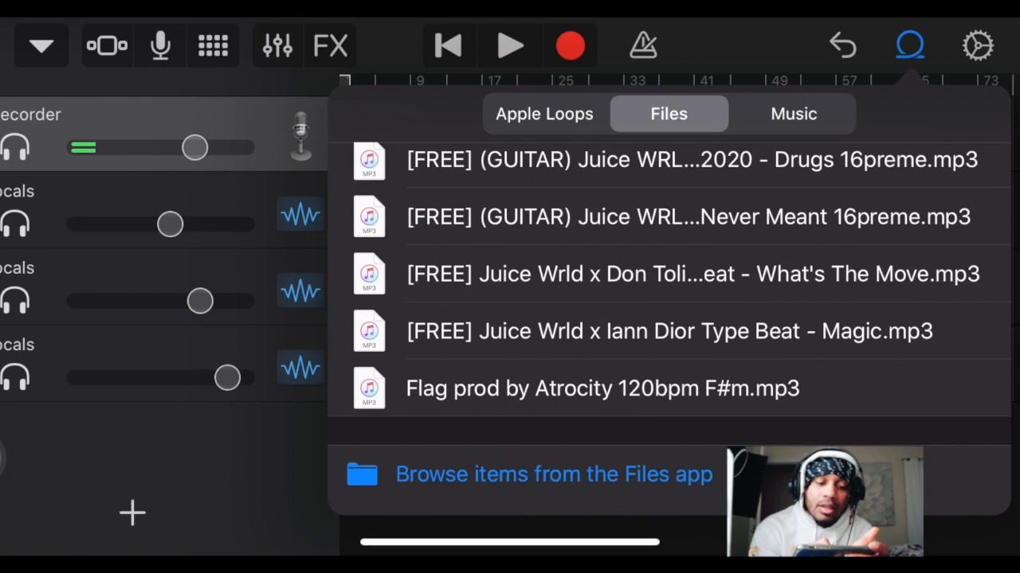
left_click(908, 45)
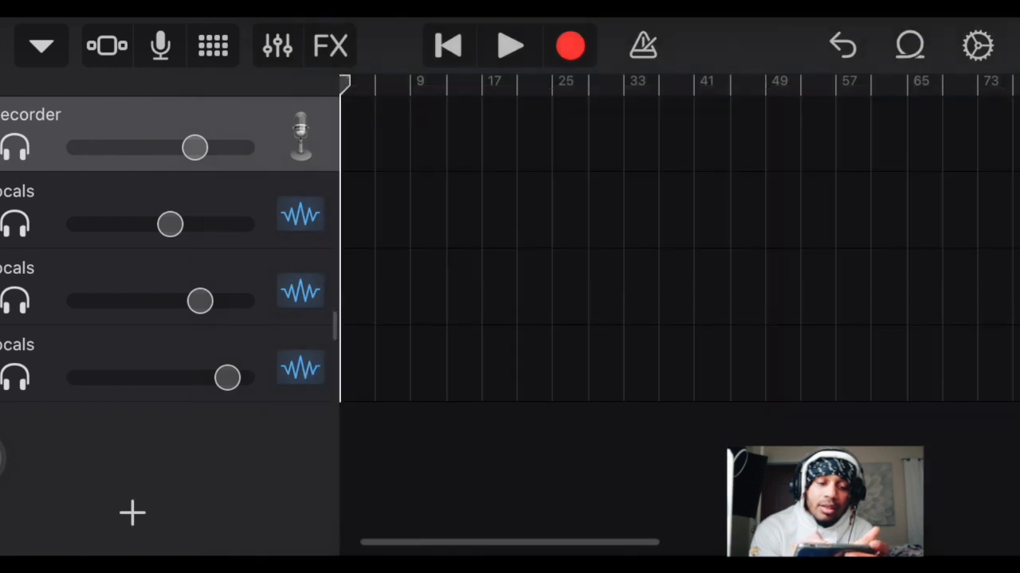
left_click(909, 45)
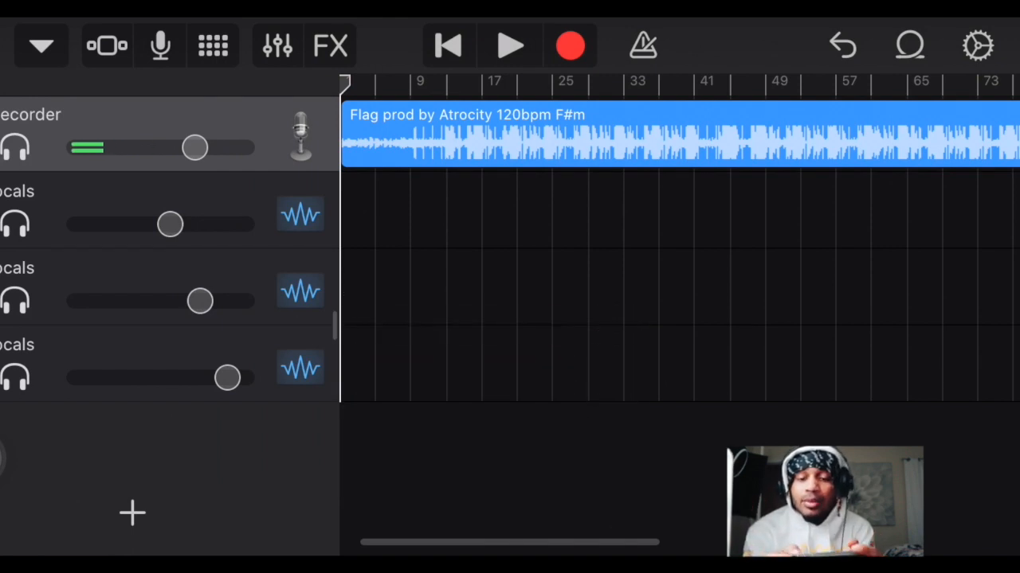
- Set the song's key signature to F♯ and bring up the Lead Vocals track controls
left_click(978, 44)
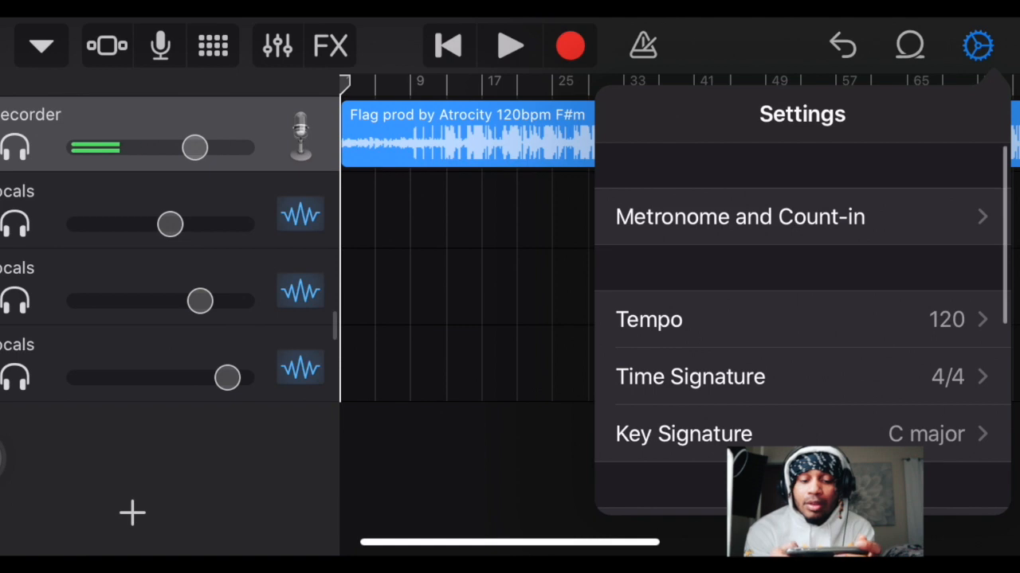
left_click(682, 434)
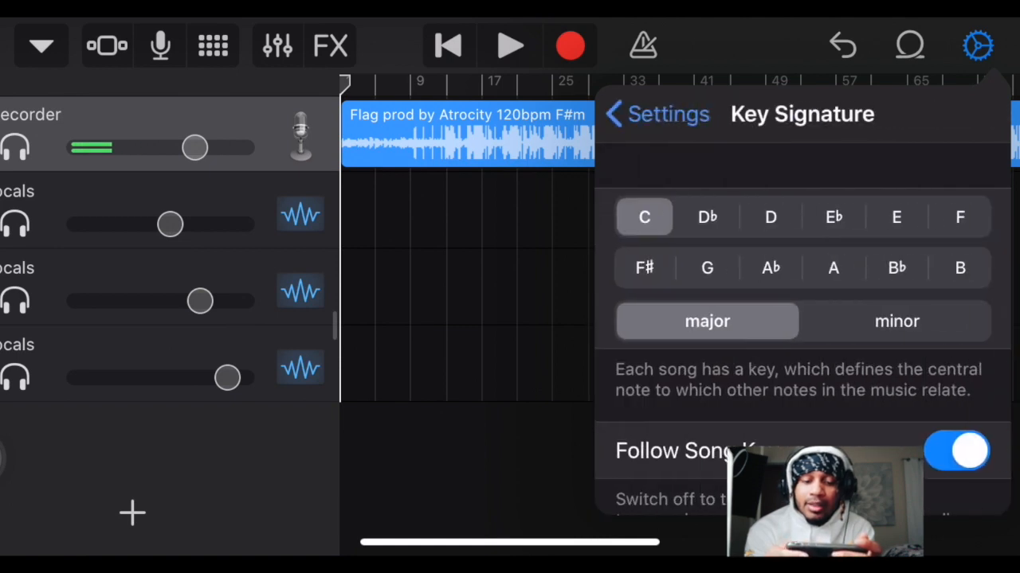
left_click(644, 268)
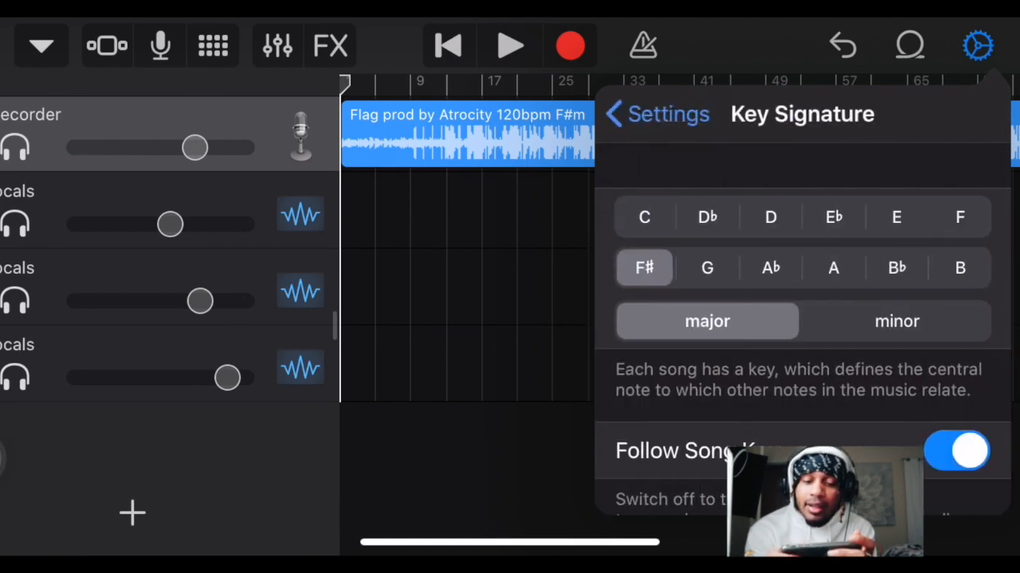
left_click(895, 321)
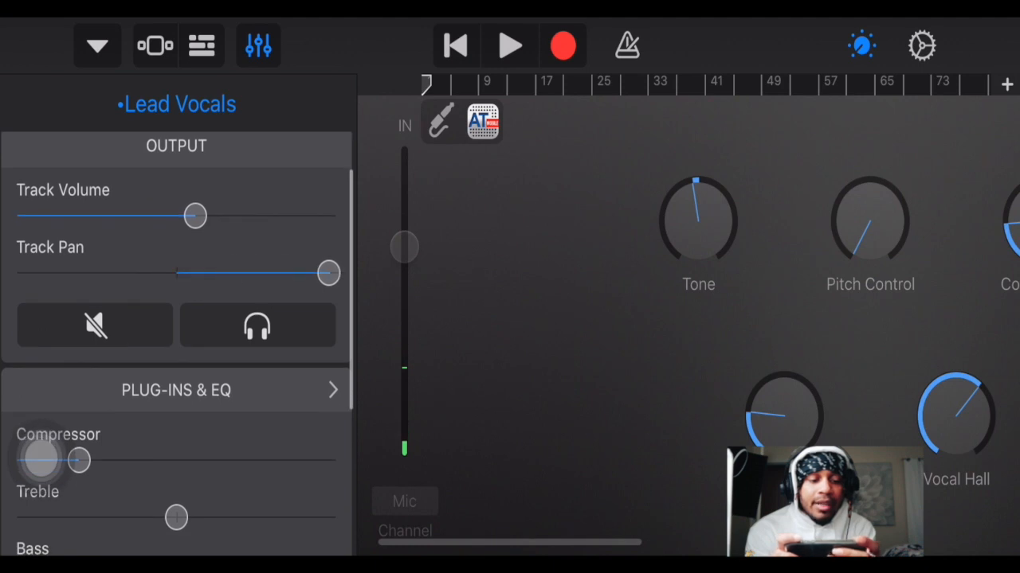
- Swing the Lead Vocals pan left then back to centre, and lower the treble slightly
left_click_drag(327, 274, 24, 274)
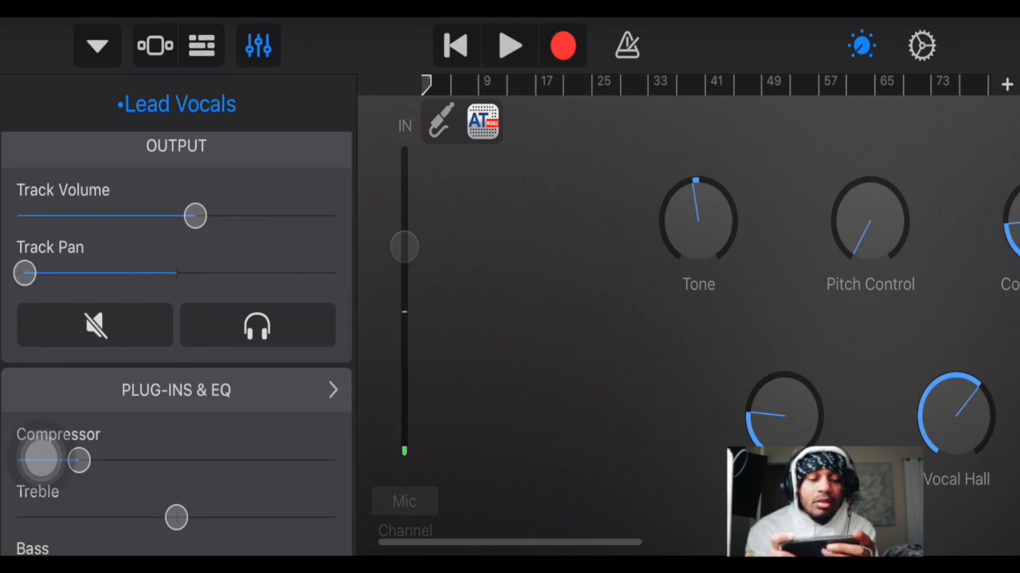
left_click_drag(24, 274, 169, 274)
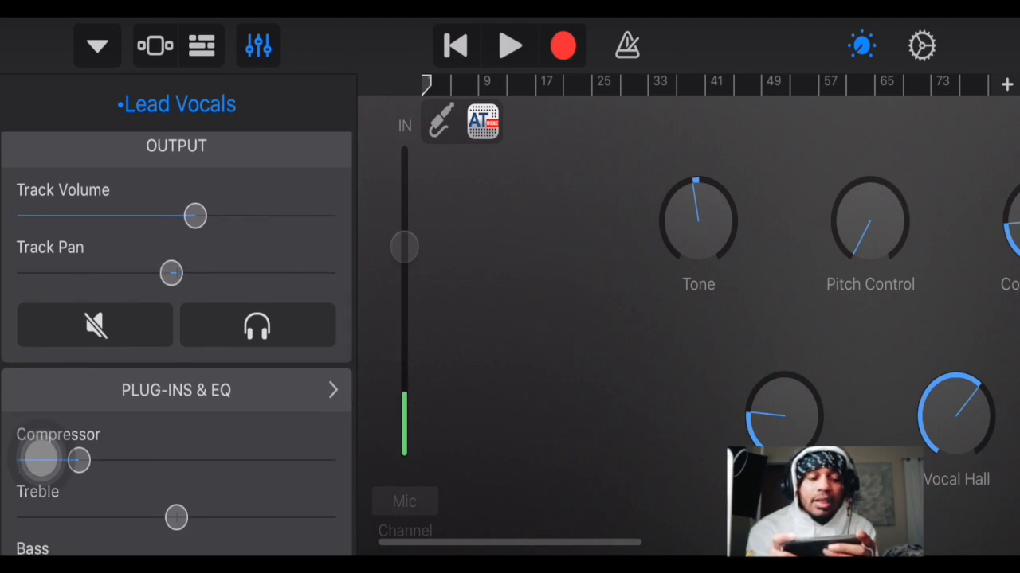
scroll("down", 3)
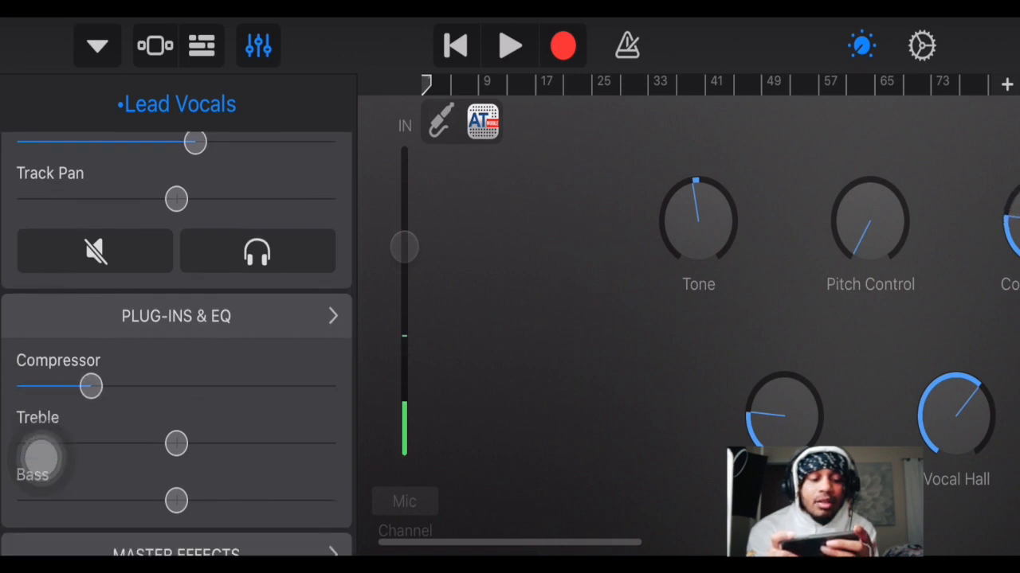
left_click_drag(175, 443, 147, 443)
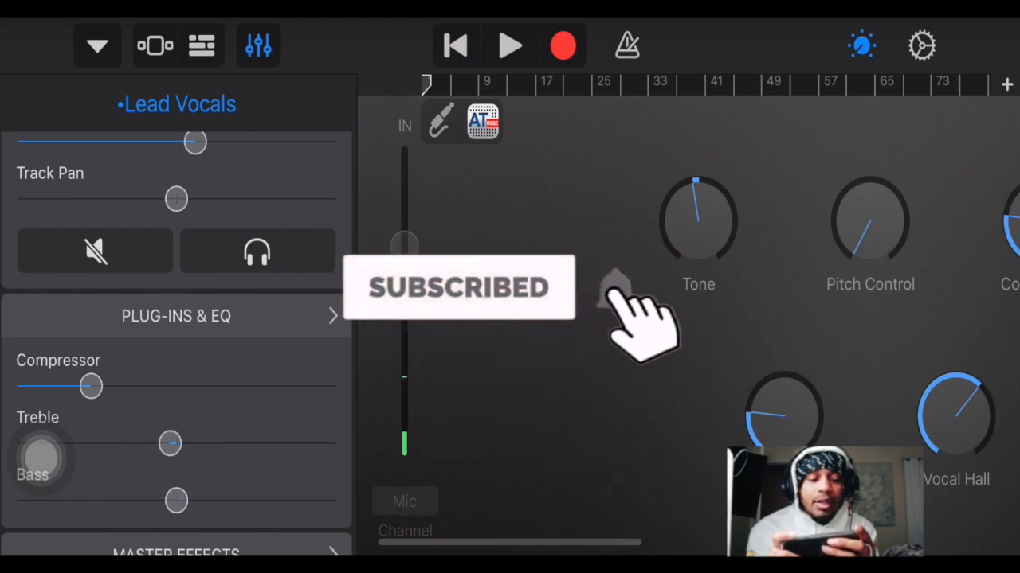
scroll("down", 3)
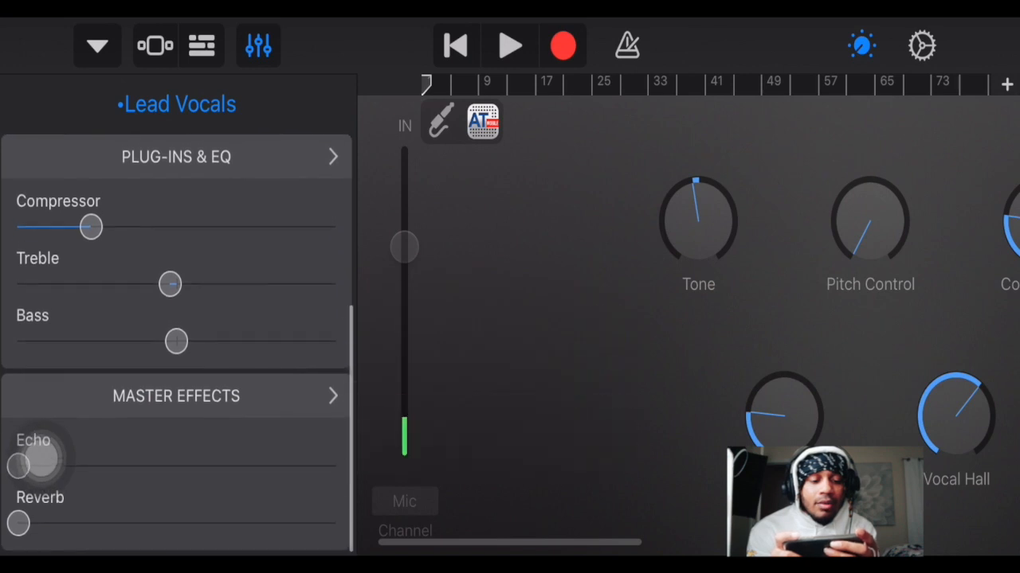
- Choose the Ambient Delay echo preset and raise the echo amount on the vocals
left_click(34, 440)
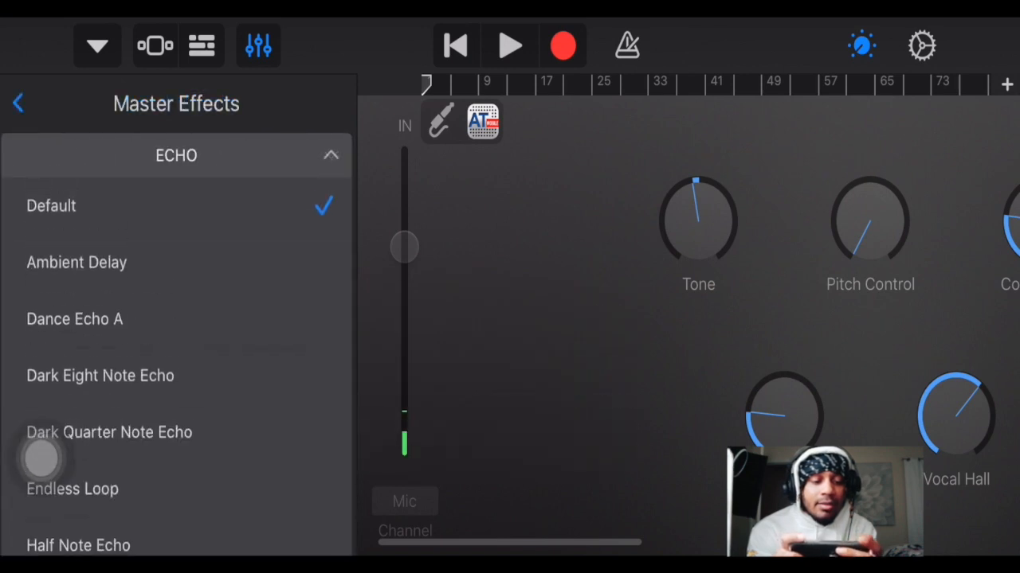
scroll("down", 3)
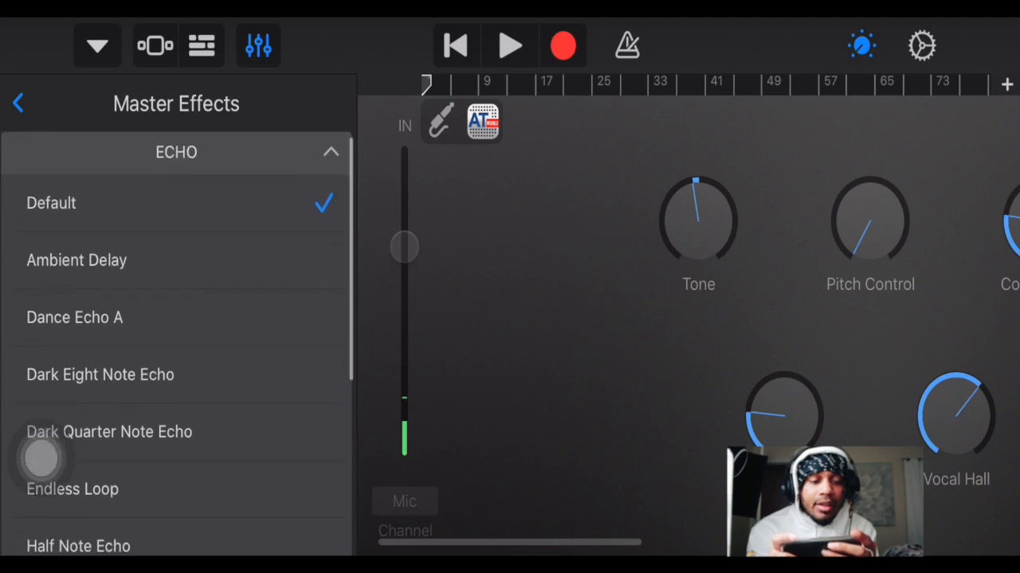
left_click(77, 260)
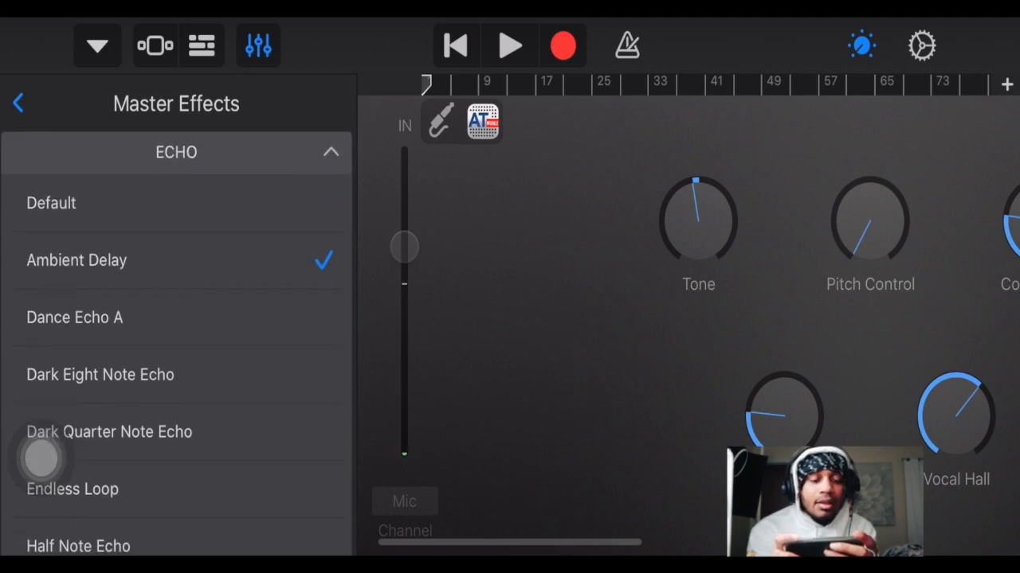
left_click(176, 153)
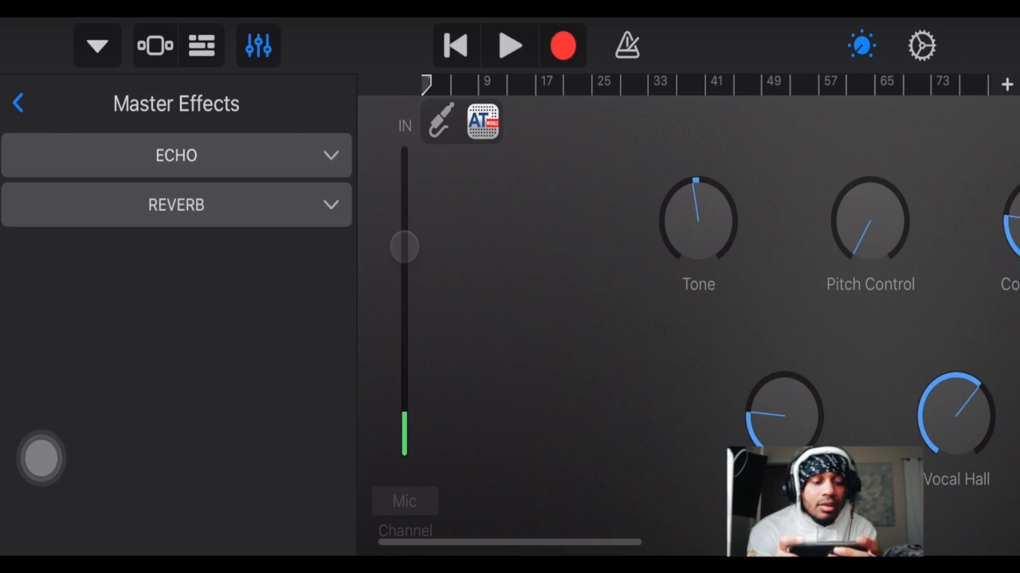
left_click(19, 102)
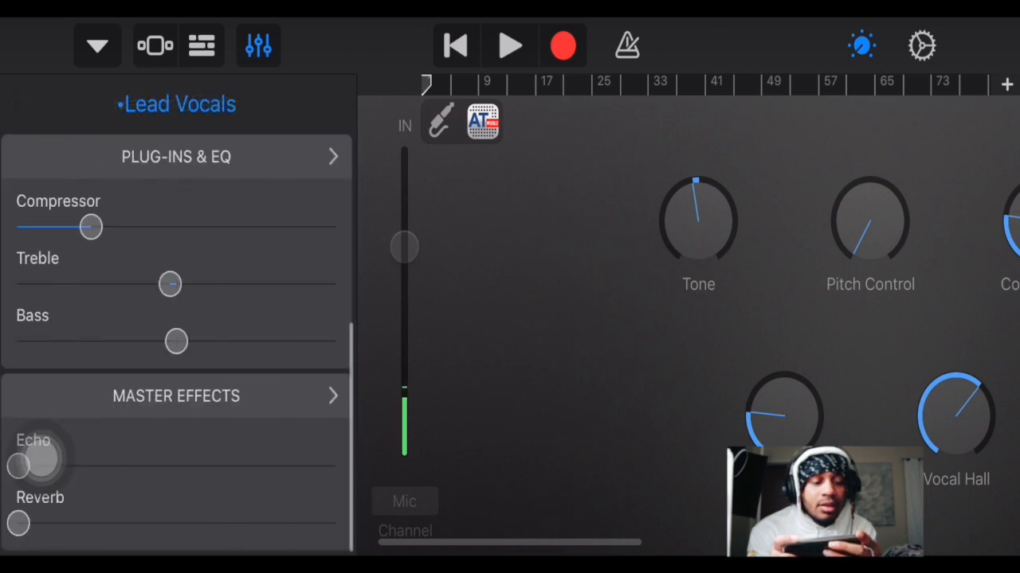
left_click_drag(17, 465, 159, 466)
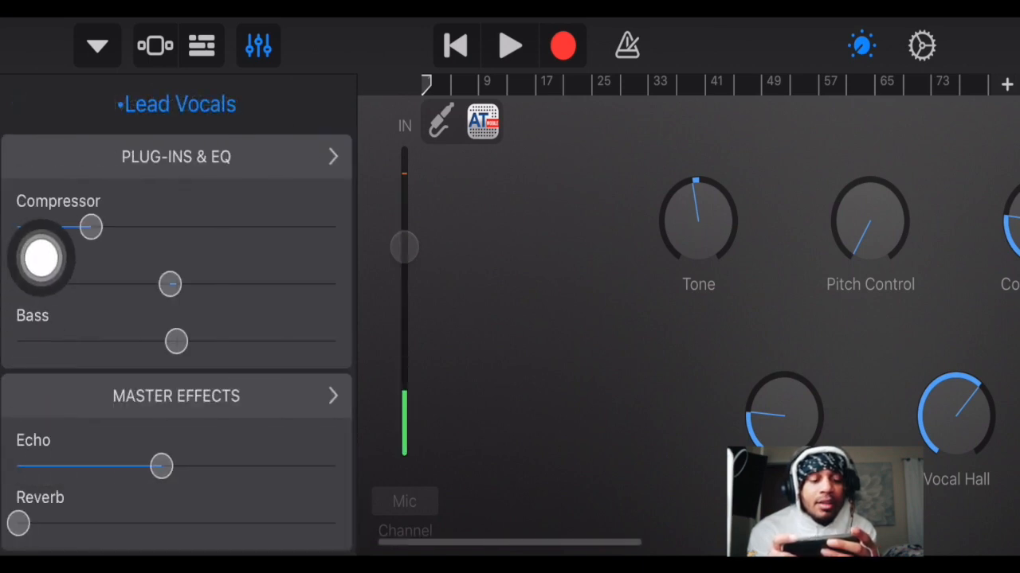
left_click_drag(163, 465, 131, 465)
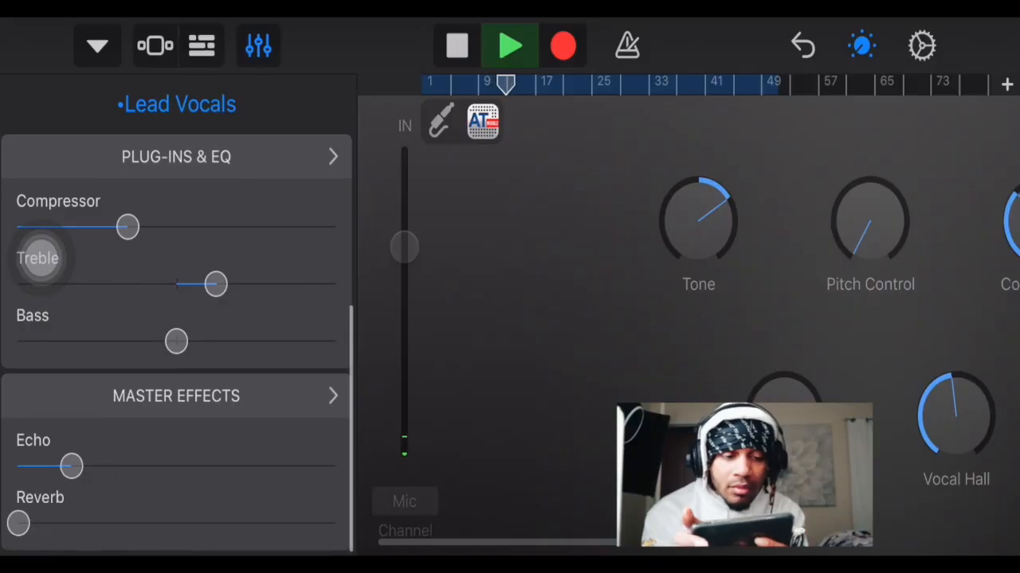
- Lower the Lead Vocals bass slider slightly during playback
left_click_drag(176, 341, 147, 341)
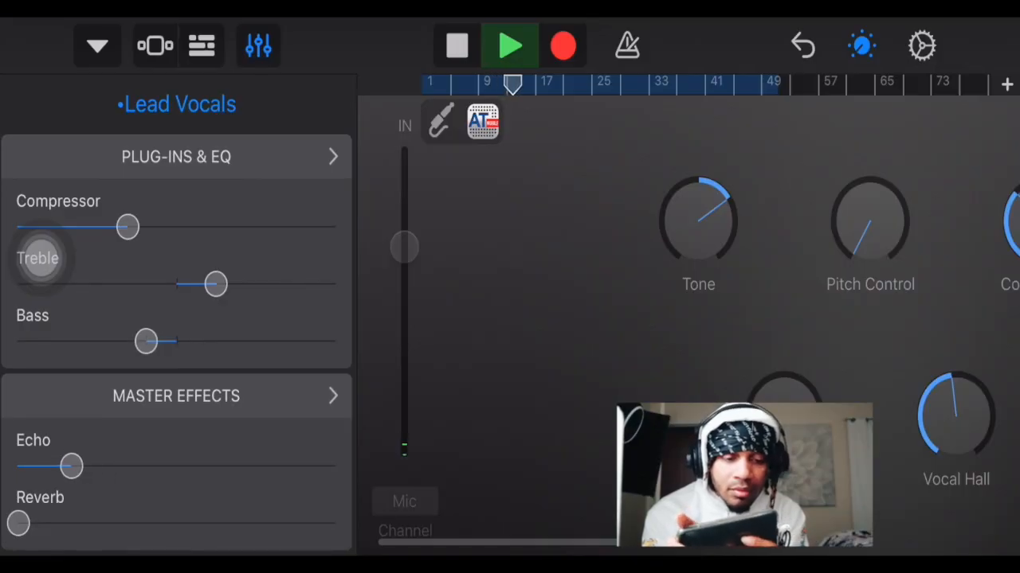
left_click_drag(147, 340, 156, 341)
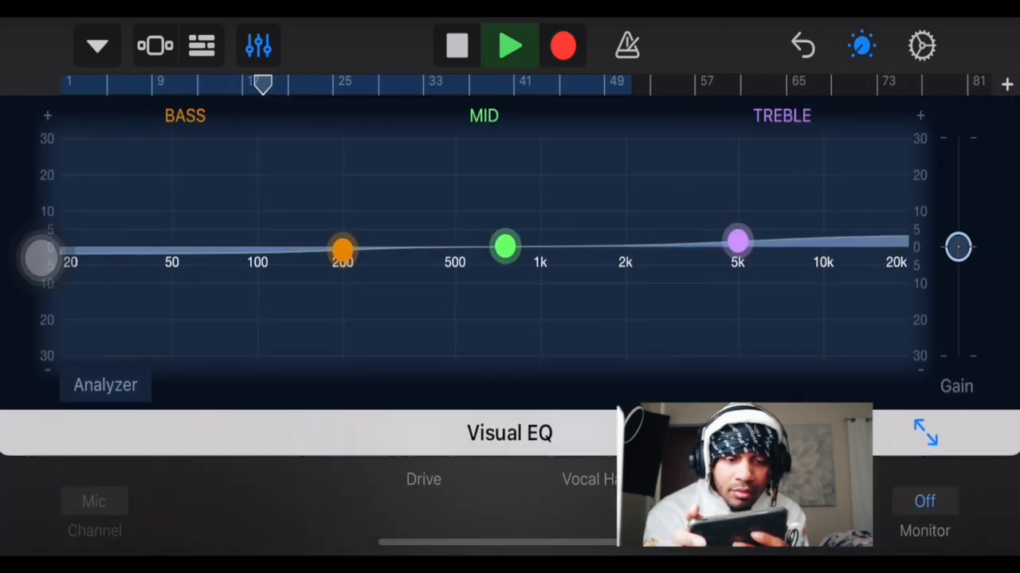
- Reshape Visual EQ: slight treble lift, +2.5 dB mid boost near 540 Hz, reduced bass, then finish
left_click_drag(736, 239, 607, 220)
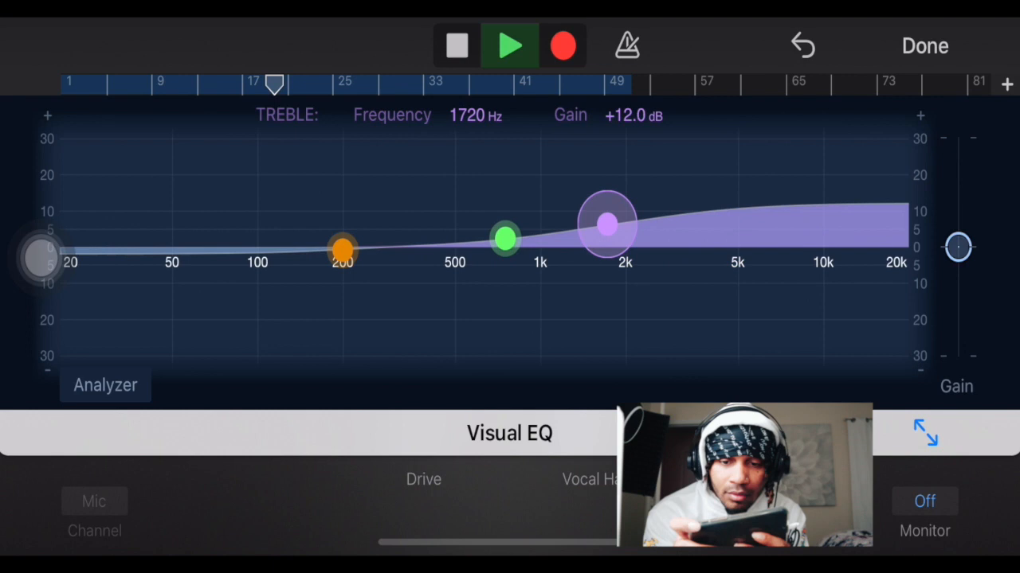
left_click_drag(607, 221, 692, 232)
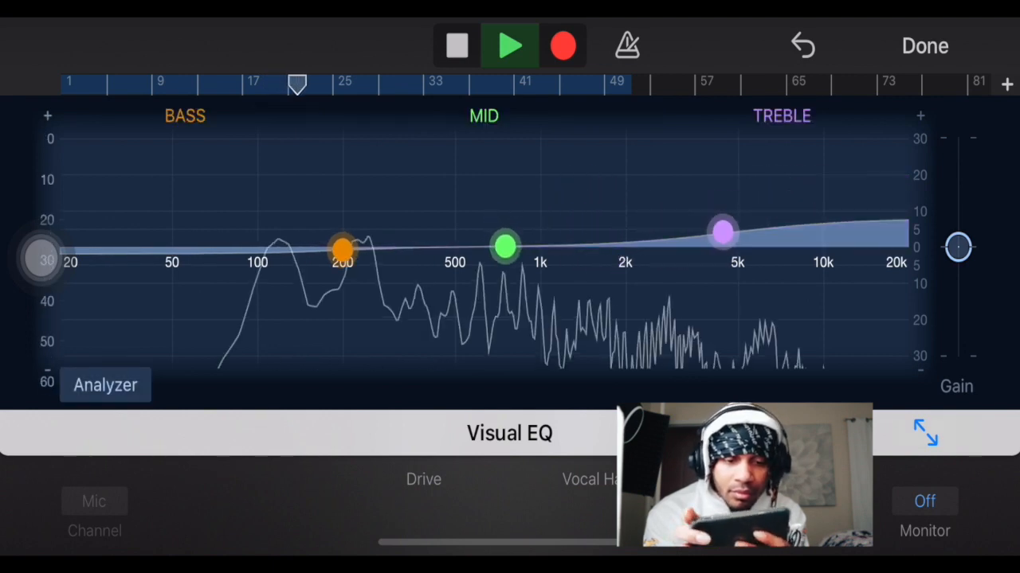
left_click_drag(503, 247, 491, 232)
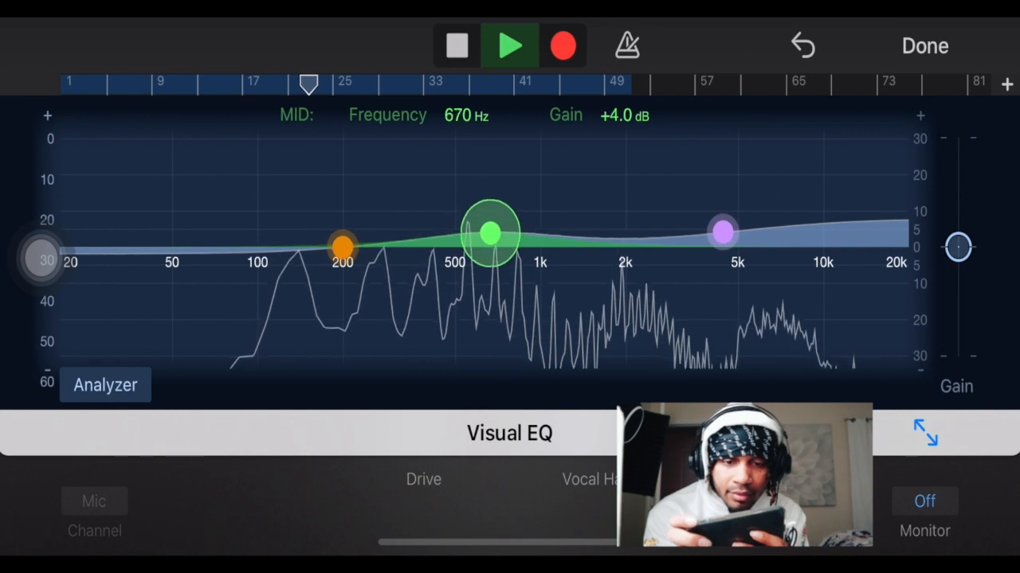
left_click_drag(342, 246, 311, 242)
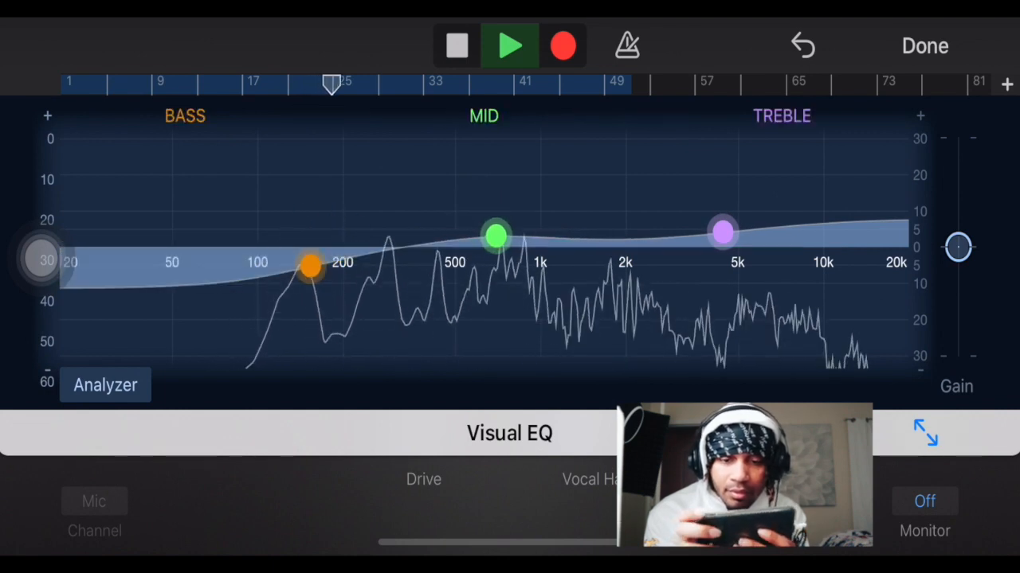
left_click_drag(496, 236, 459, 239)
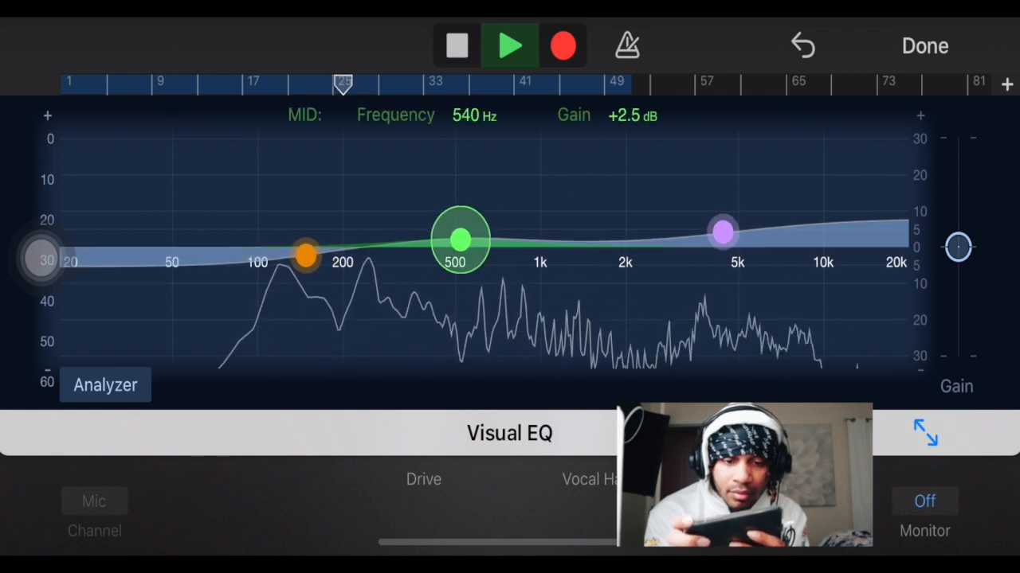
left_click(720, 233)
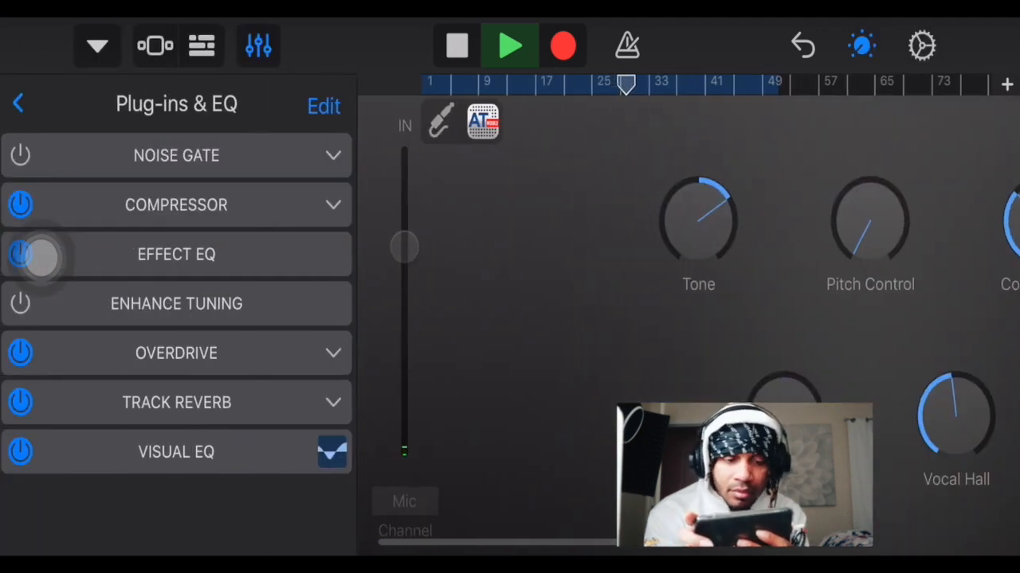
- Sweep the Overdrive Tone to 30 Hz and back to 20000 Hz, then close plug-ins and EQ
left_click(175, 353)
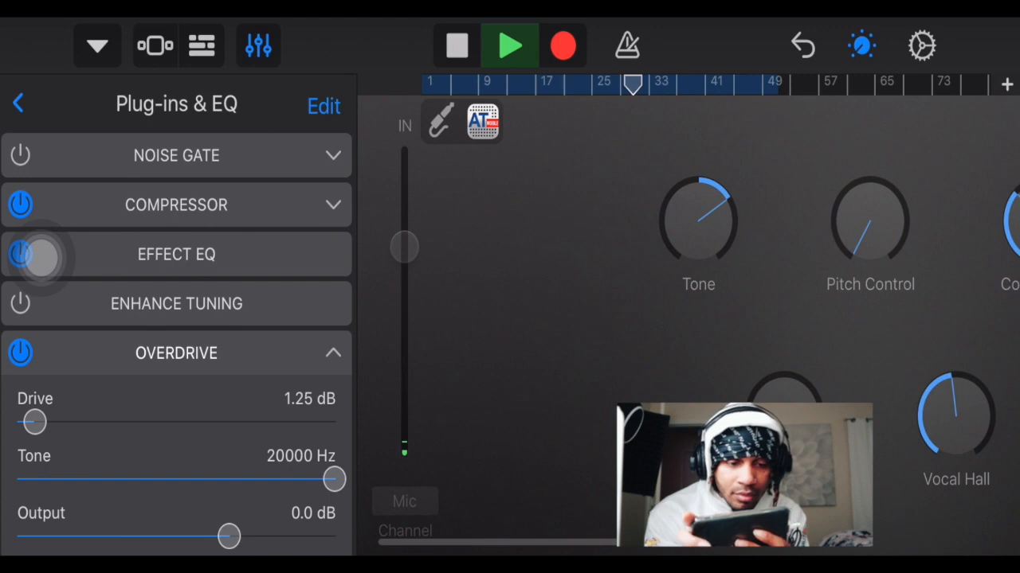
left_click_drag(333, 478, 34, 478)
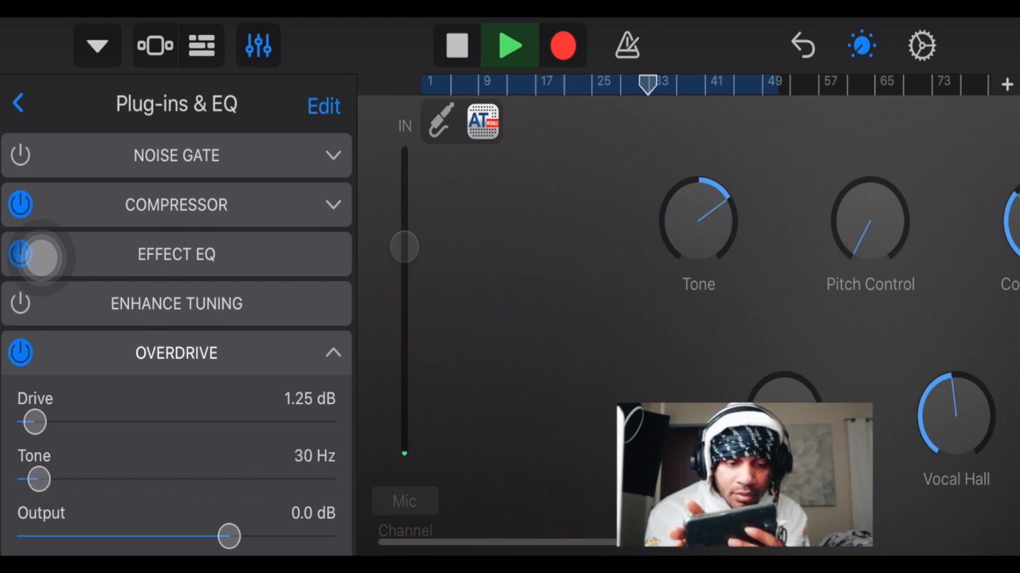
left_click_drag(36, 480, 333, 479)
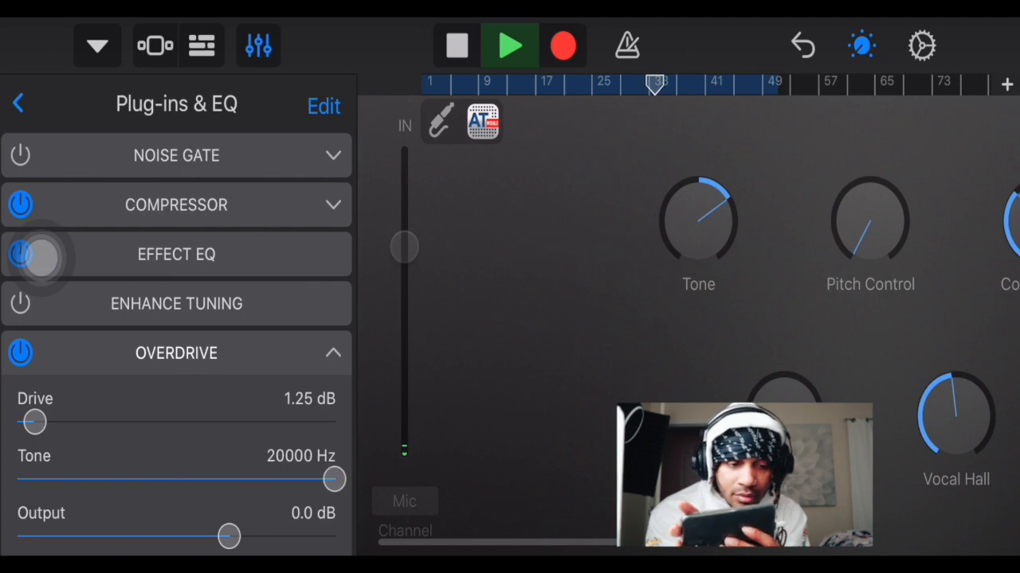
left_click(333, 354)
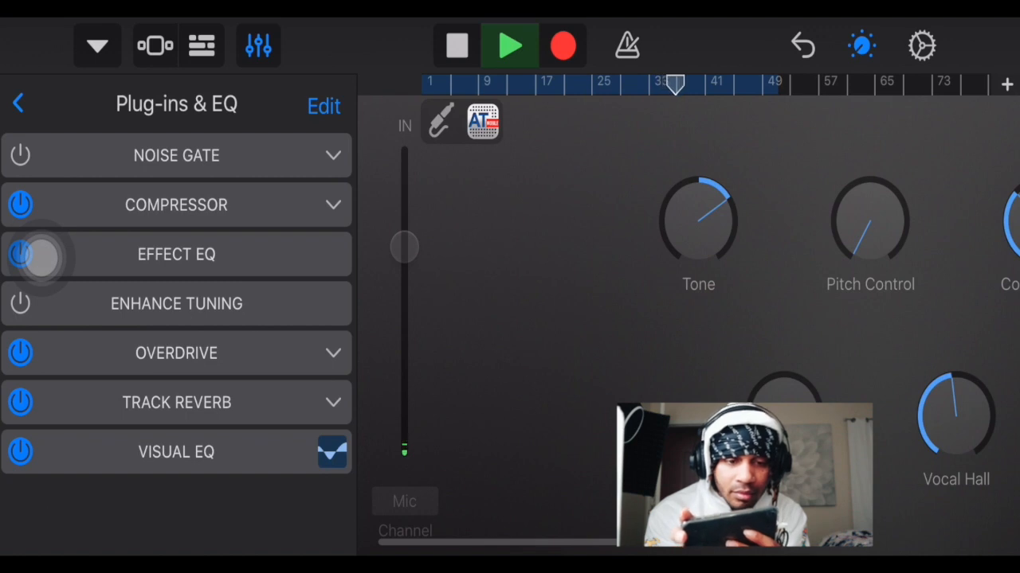
left_click(20, 104)
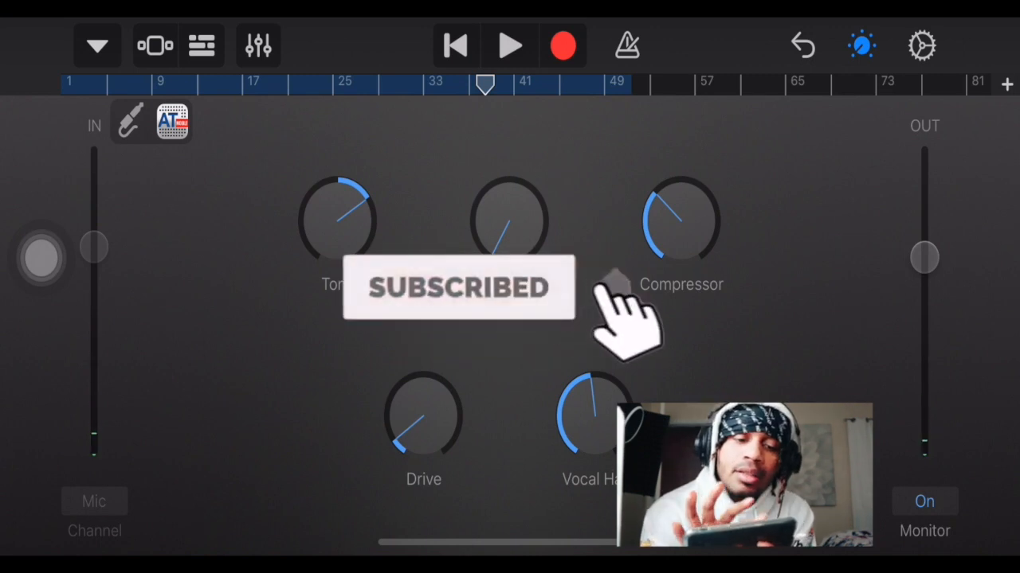
- Open the Lead Vocals track controls, peek into Plug-ins & EQ and back out
left_click(258, 44)
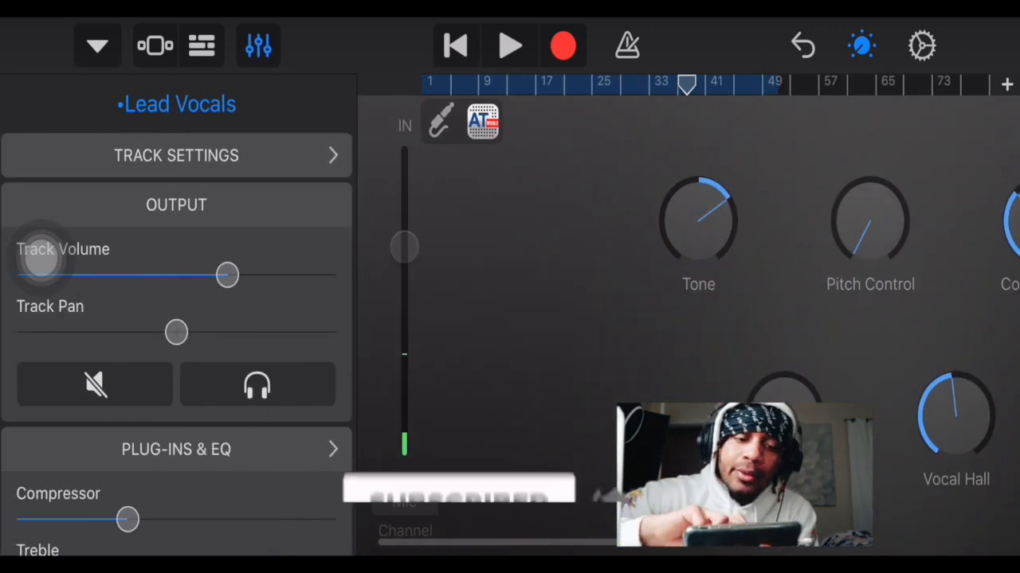
scroll("down", 3)
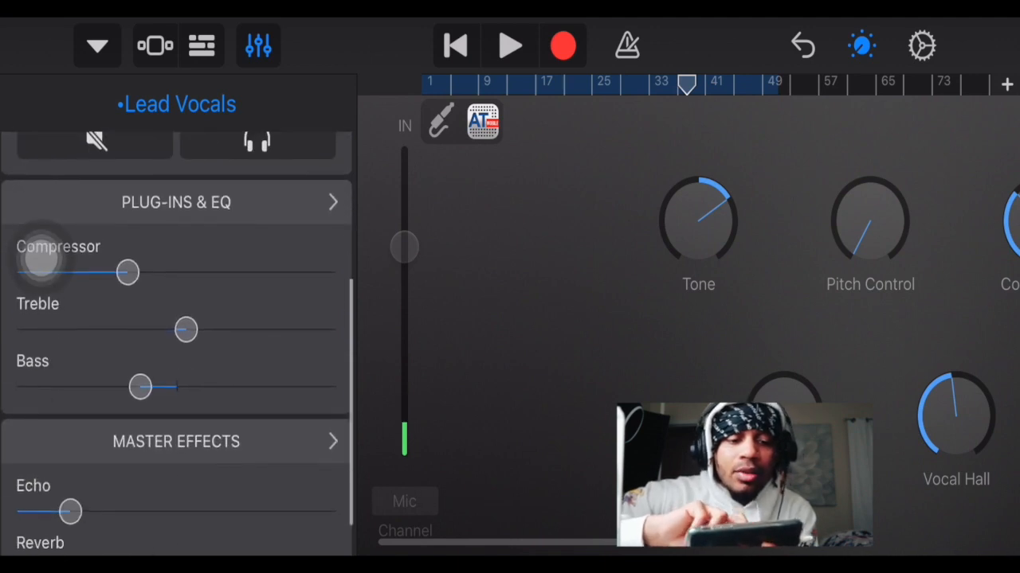
left_click(176, 200)
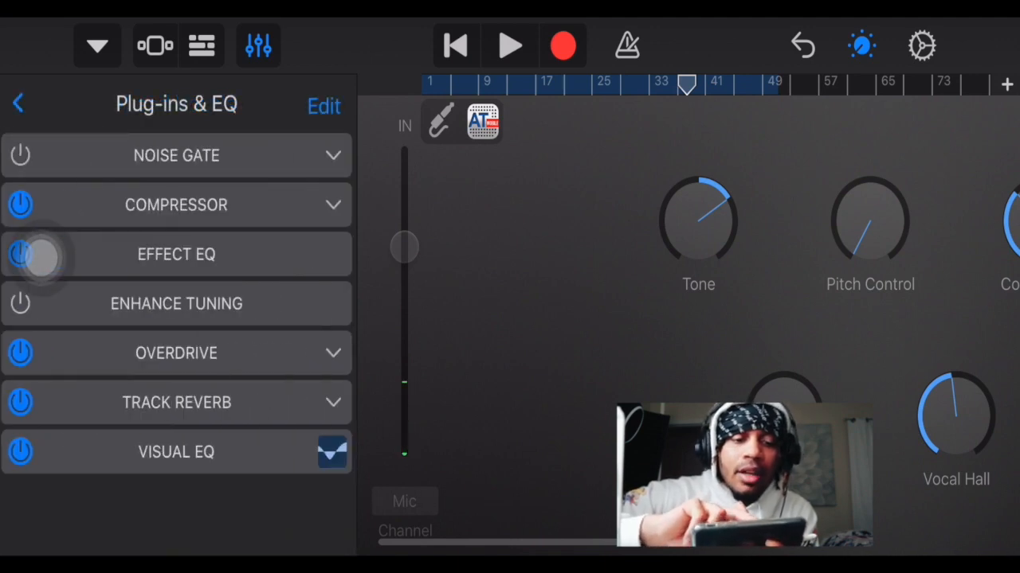
left_click(175, 156)
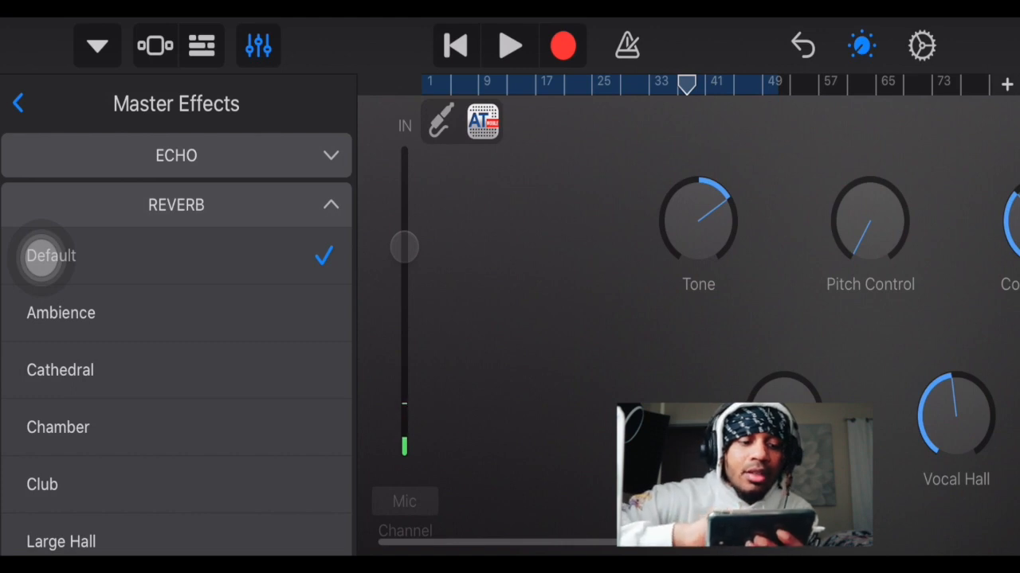
- Pick the Ambience reverb, try Dark Quarter Note Echo, settle on Ambient Delay and return to track controls
left_click(61, 369)
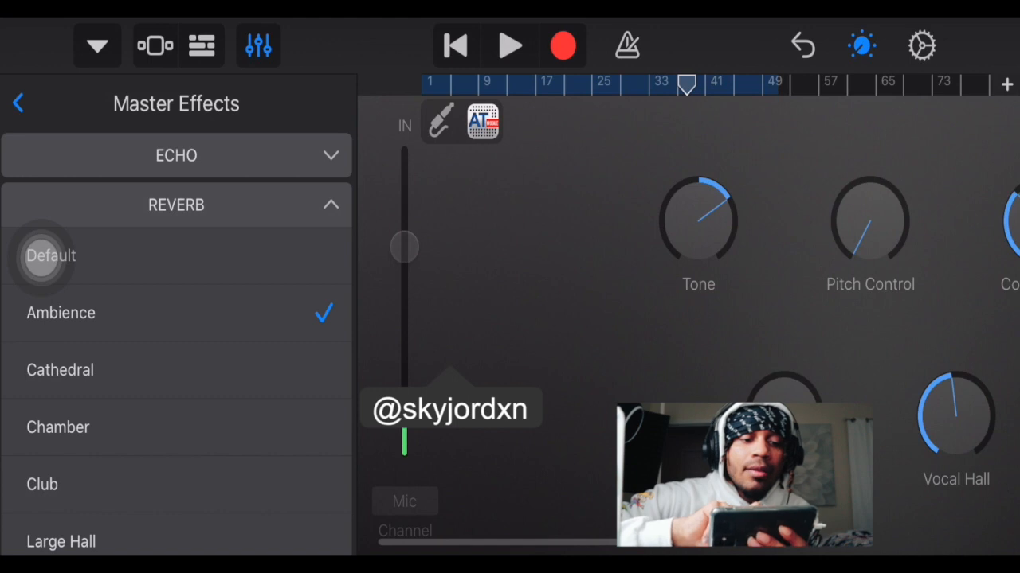
left_click(175, 156)
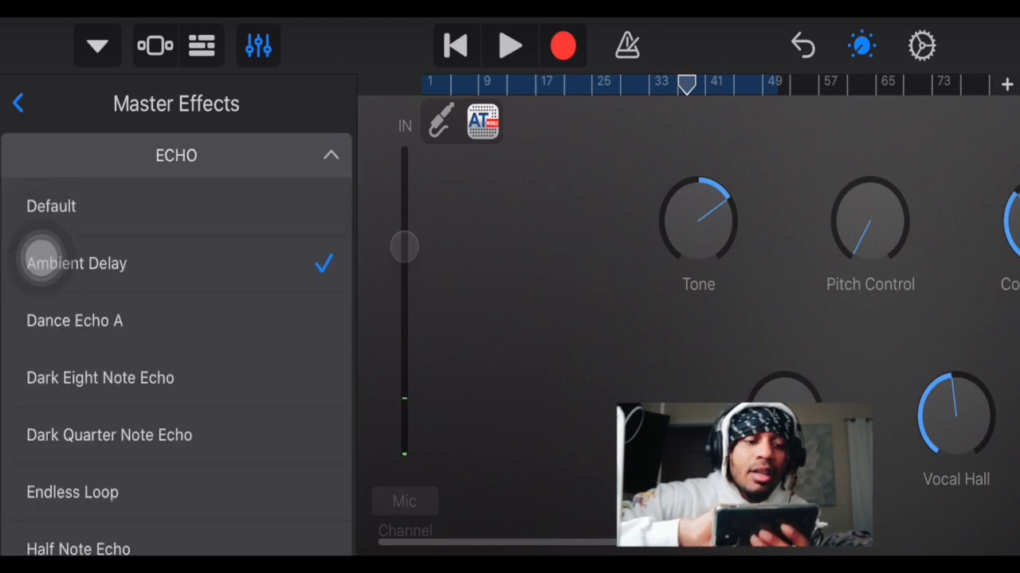
left_click(108, 435)
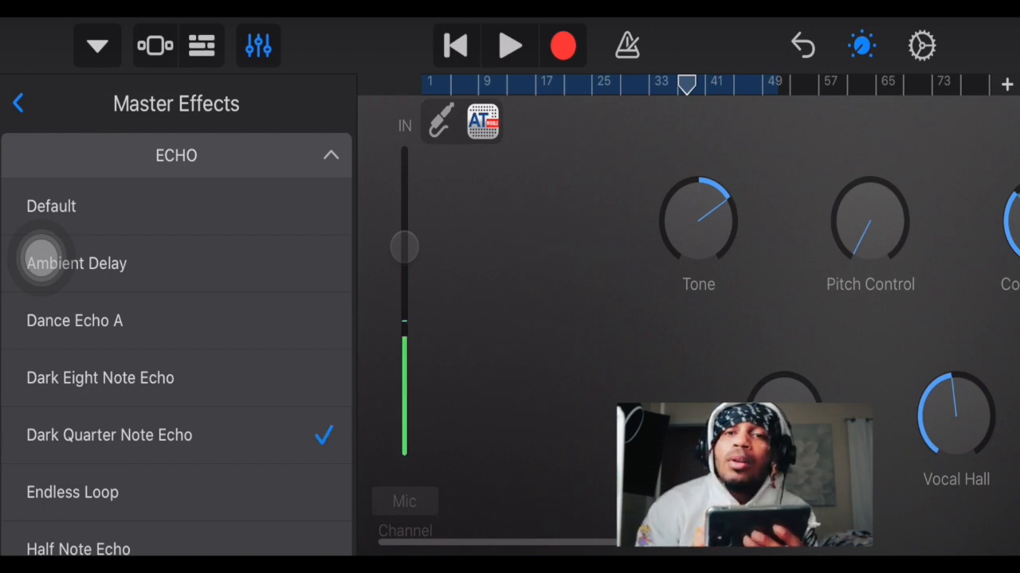
left_click(71, 492)
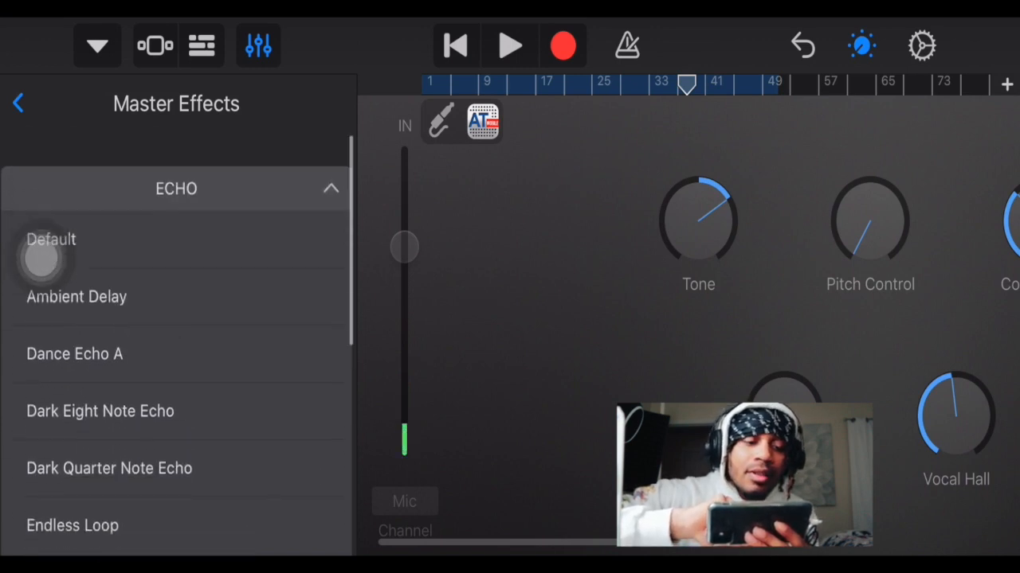
left_click(77, 296)
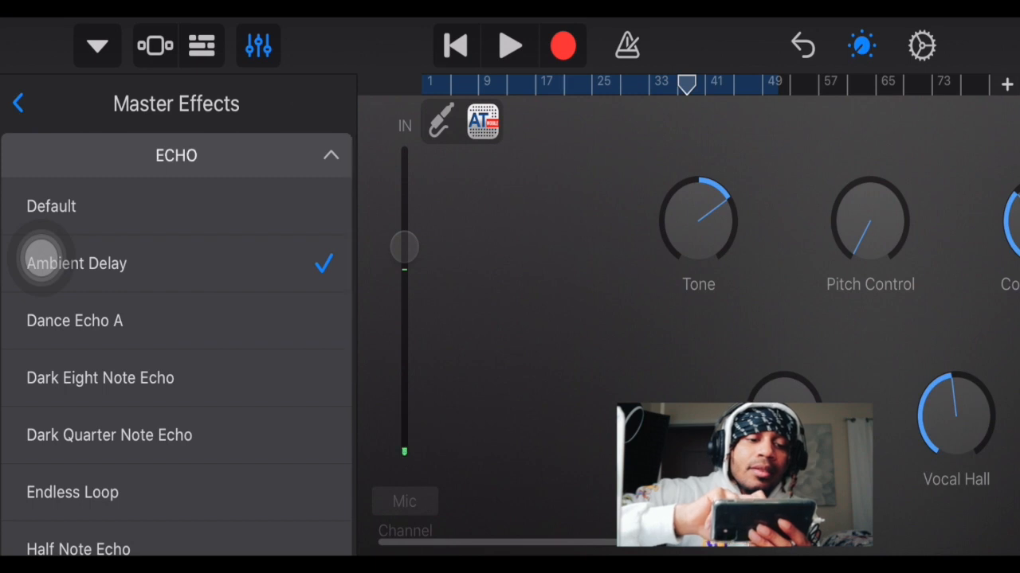
left_click(19, 101)
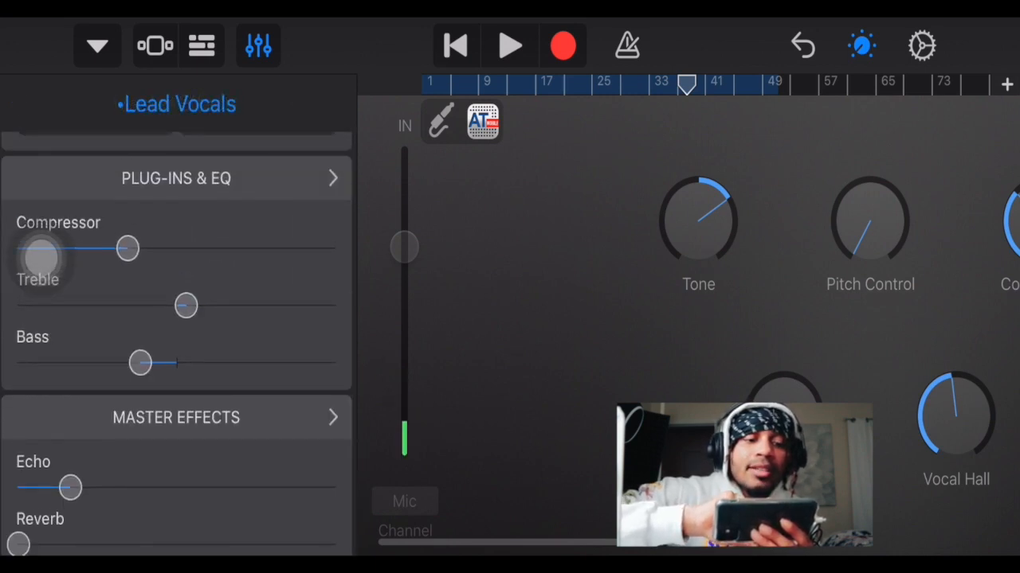
- Push the treble to max, then min, then settle it just above the middle
left_click_drag(185, 305, 333, 305)
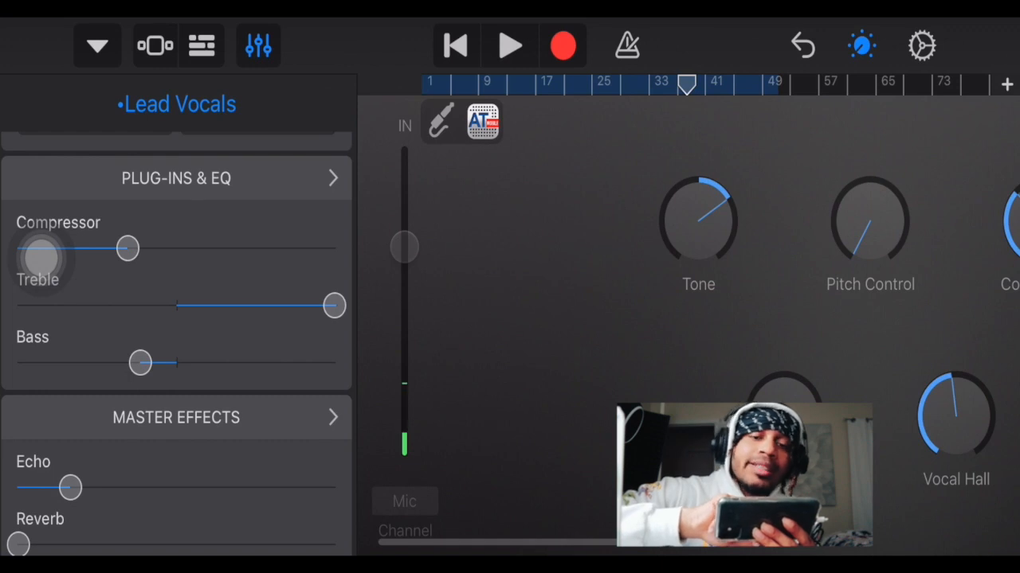
left_click_drag(333, 305, 22, 306)
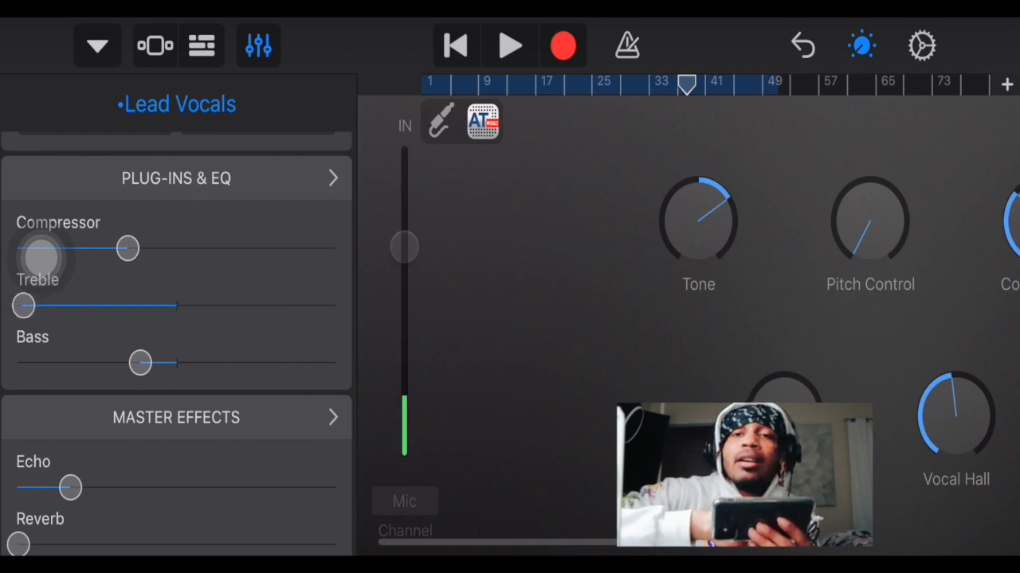
left_click_drag(22, 306, 196, 306)
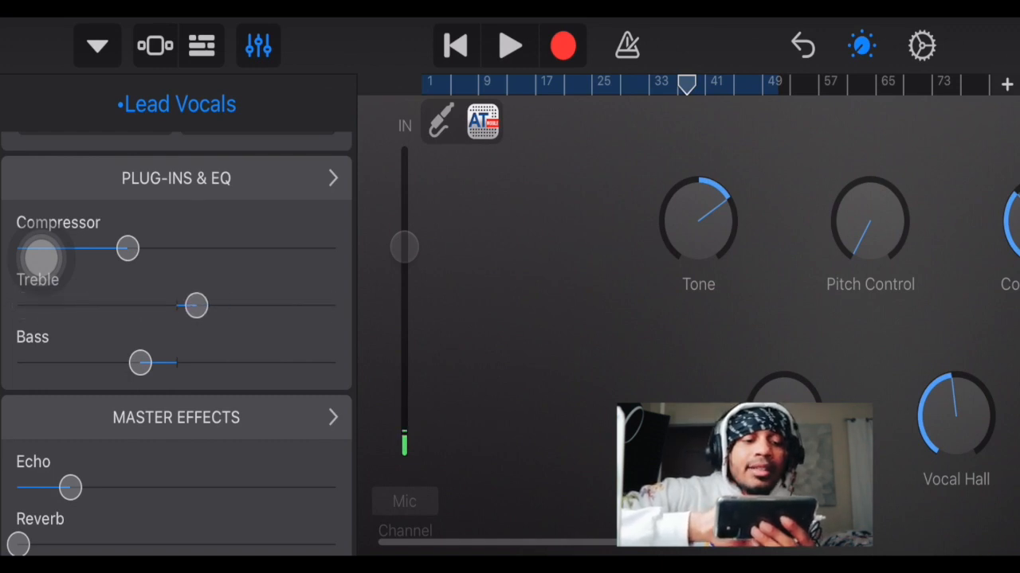